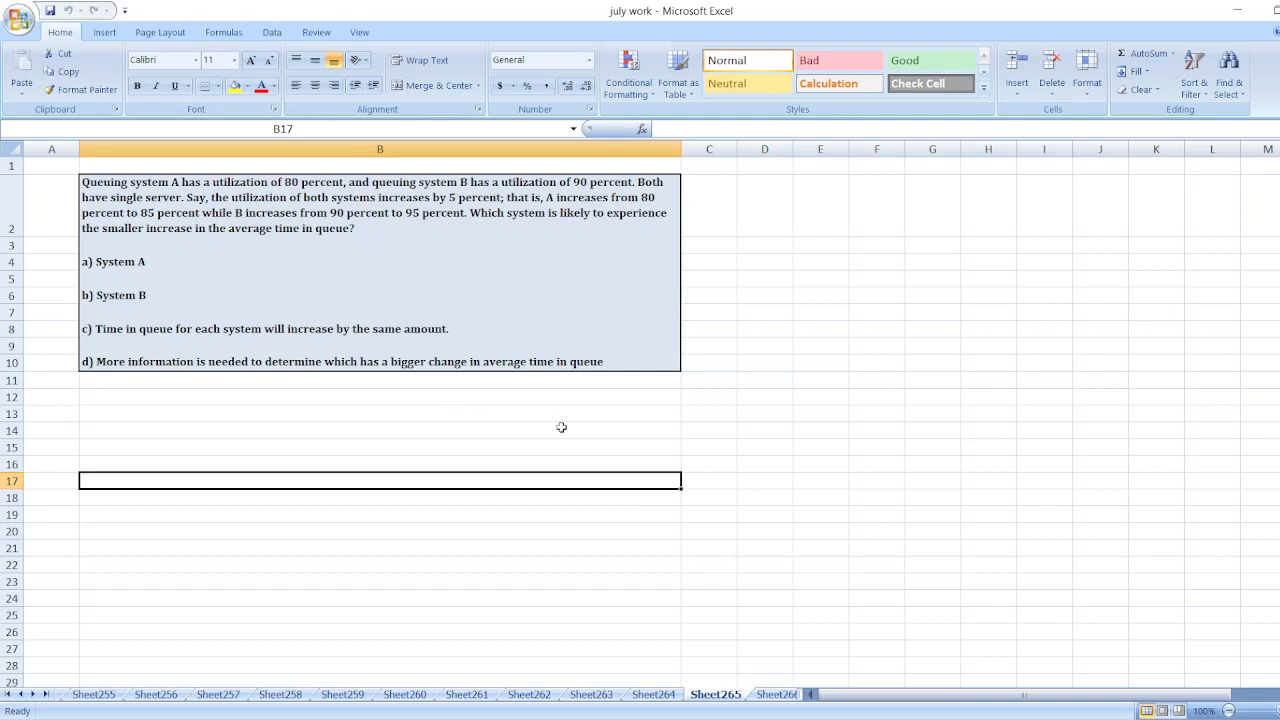
mouse_move(744, 468)
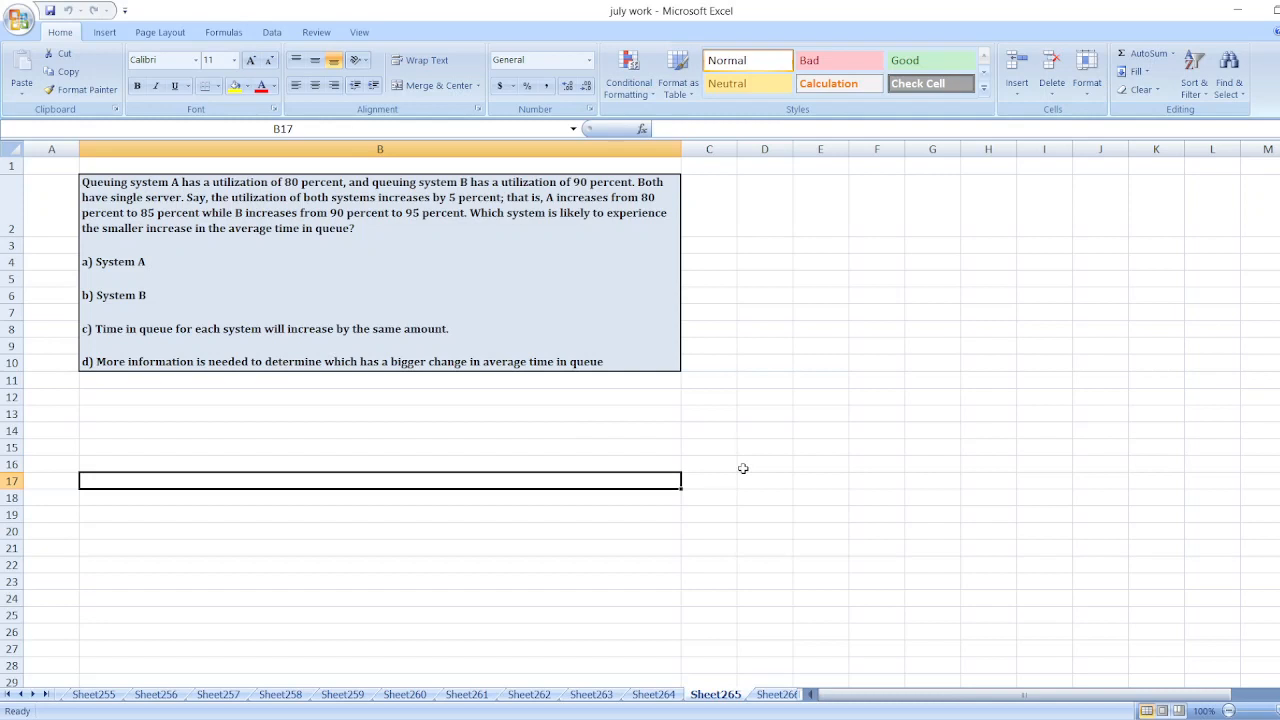